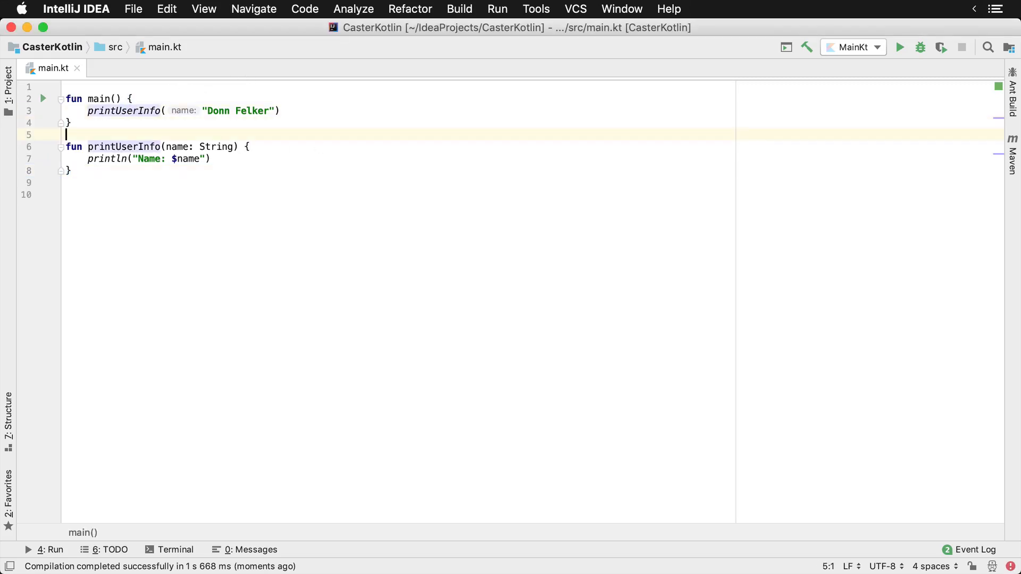
Run MainKt so the Run panel prints "Name: Donn Felker"
{"action": "left_click", "coordinate": [899, 47]}
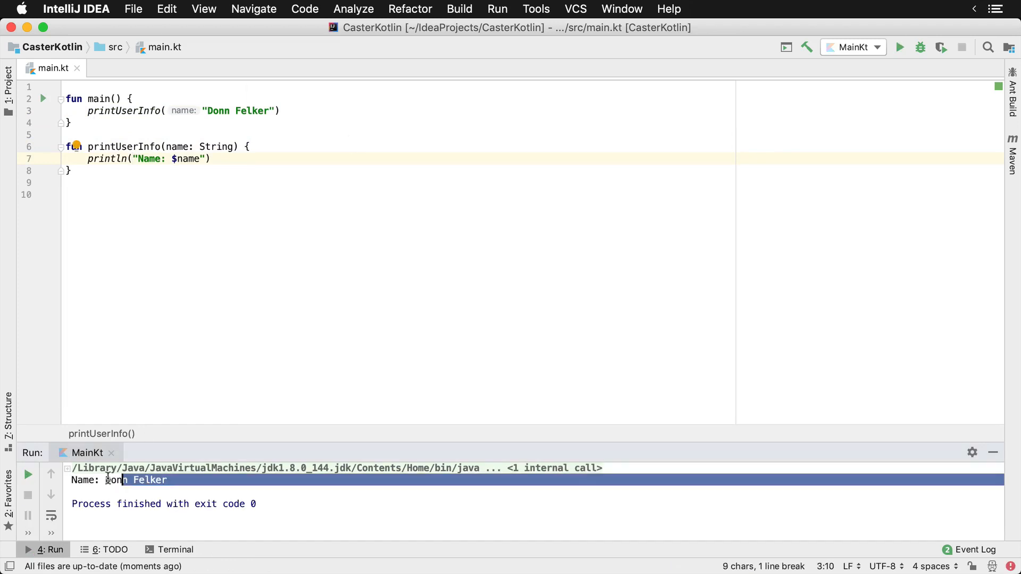
{"action": "left_click", "coordinate": [212, 159]}
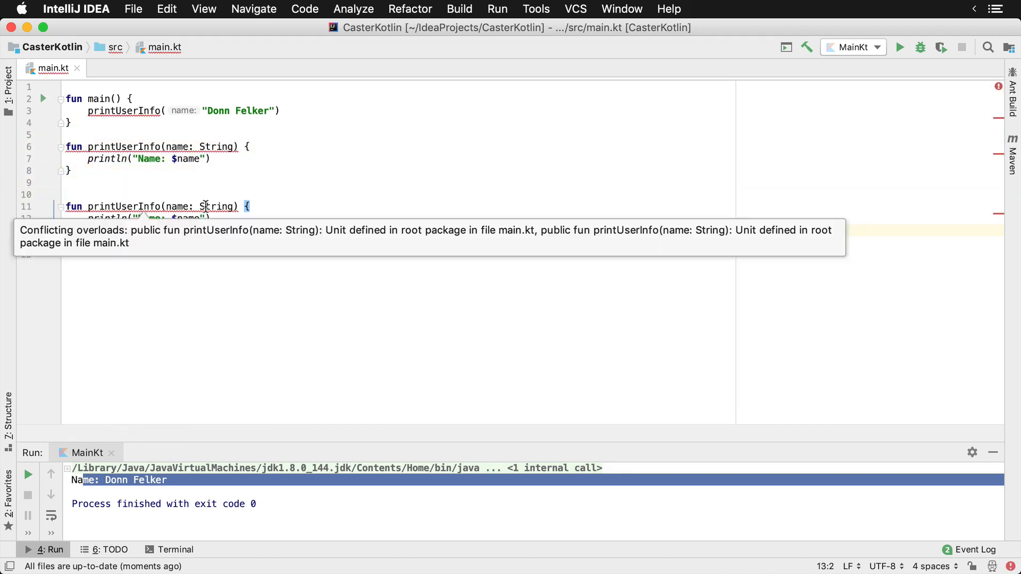
Give the duplicated printUserInfo an extra age: Int parameter
{"action": "type", "text": ","}
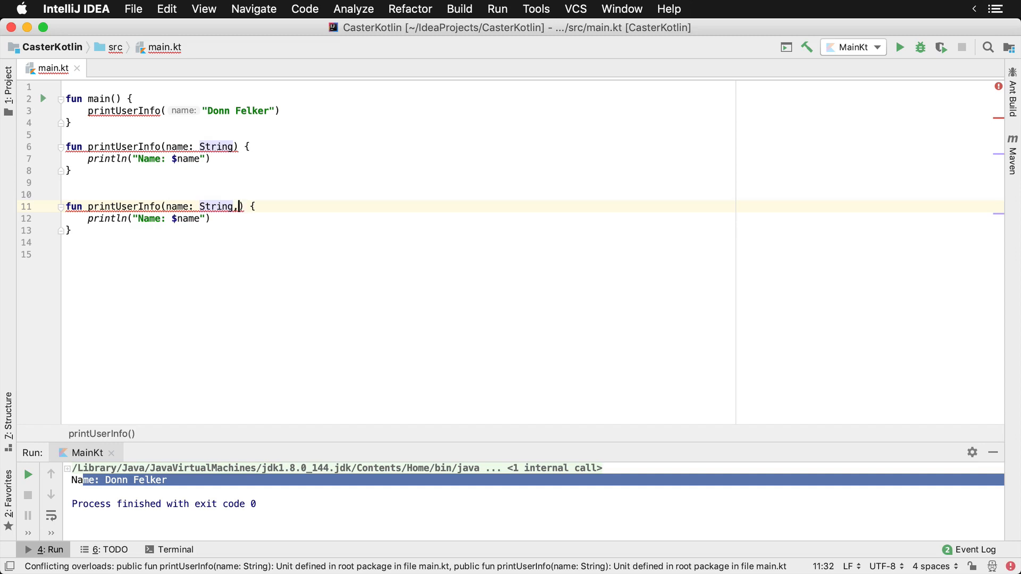
{"action": "type", "text": "age: Int"}
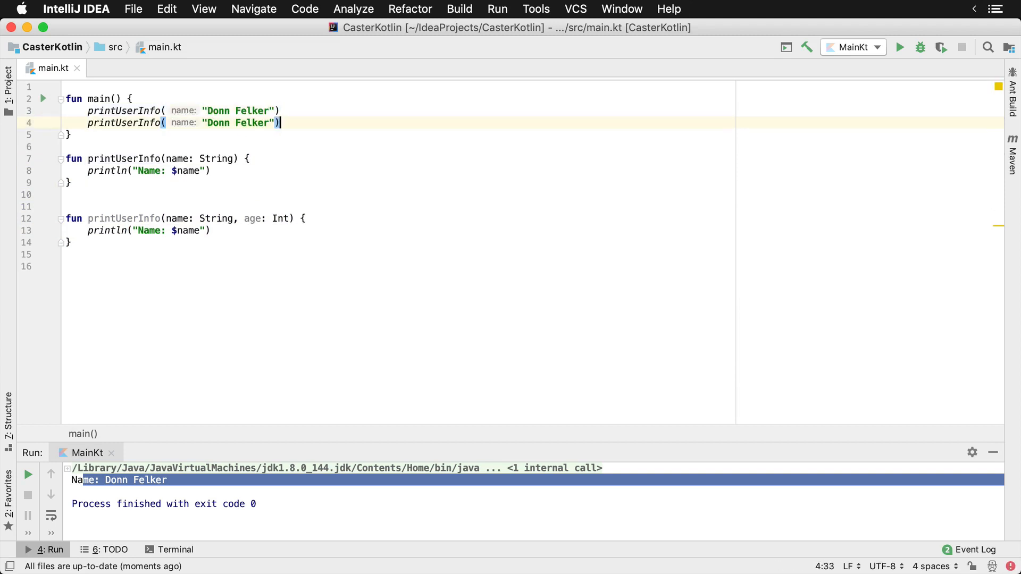
Change the duplicated call in main to printUserInfo("Jane Doe", 37)
{"action": "double_click", "coordinate": [217, 123]}
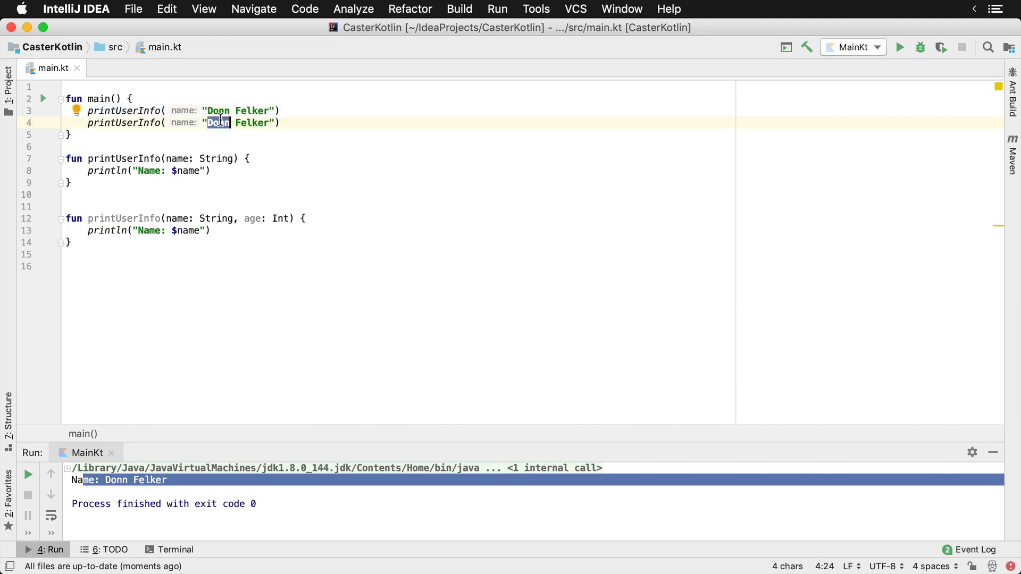
{"action": "type", "text": "Jane Doe"}
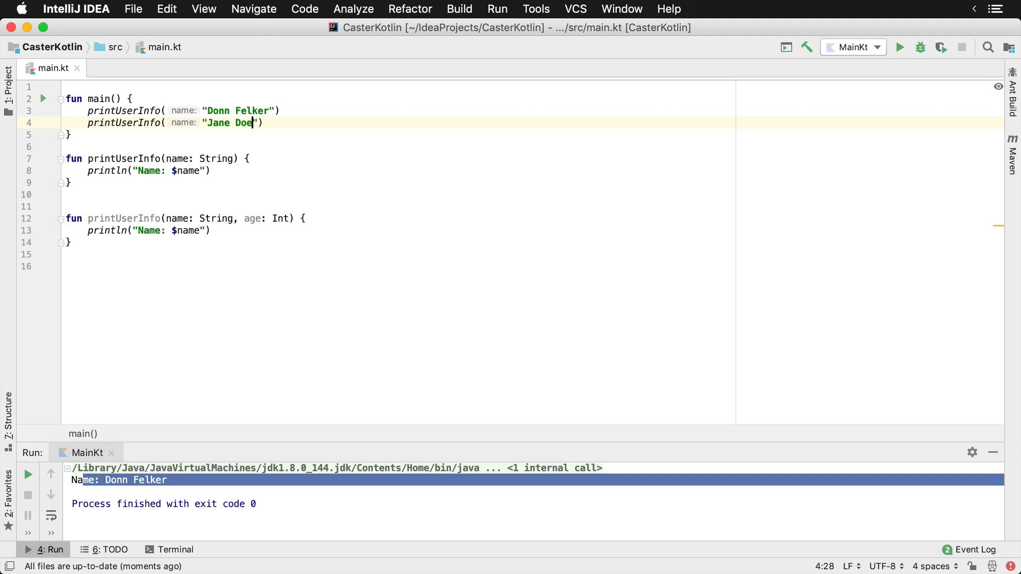
{"action": "type", "text": ", 37"}
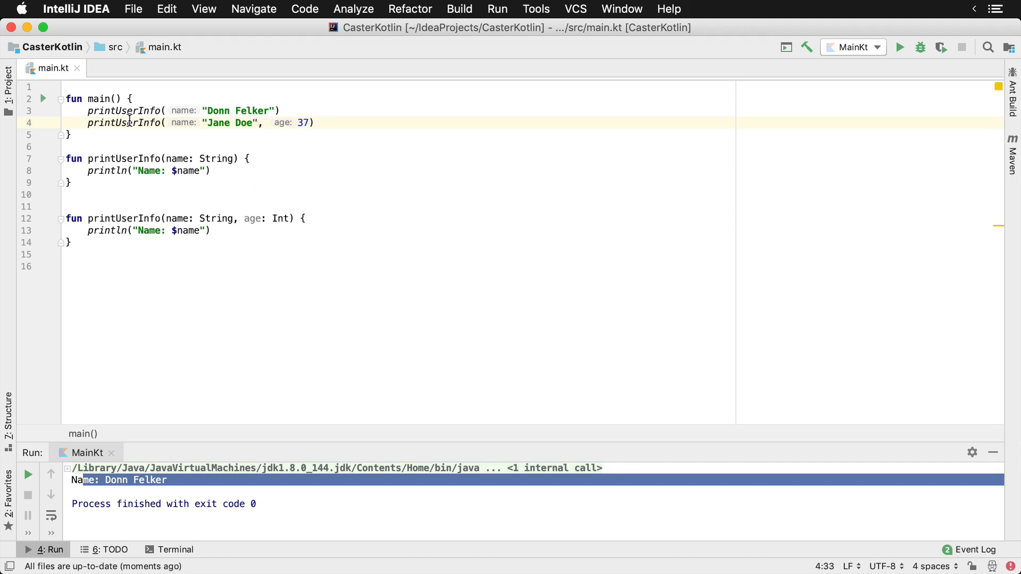
{"action": "left_click", "coordinate": [124, 123]}
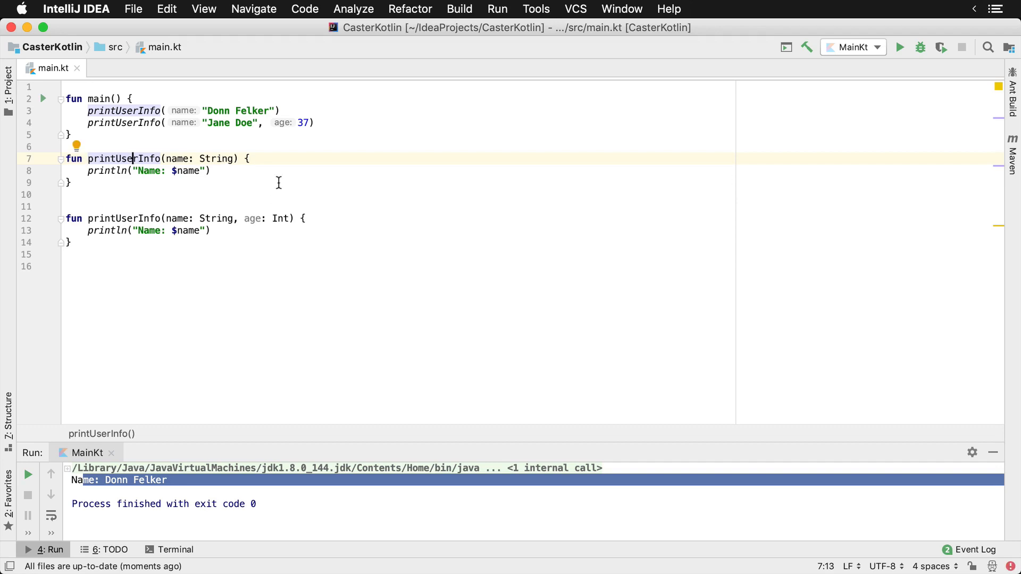
Add an age: Int parameter to the next printUserInfo copy
{"action": "double_click", "coordinate": [124, 158]}
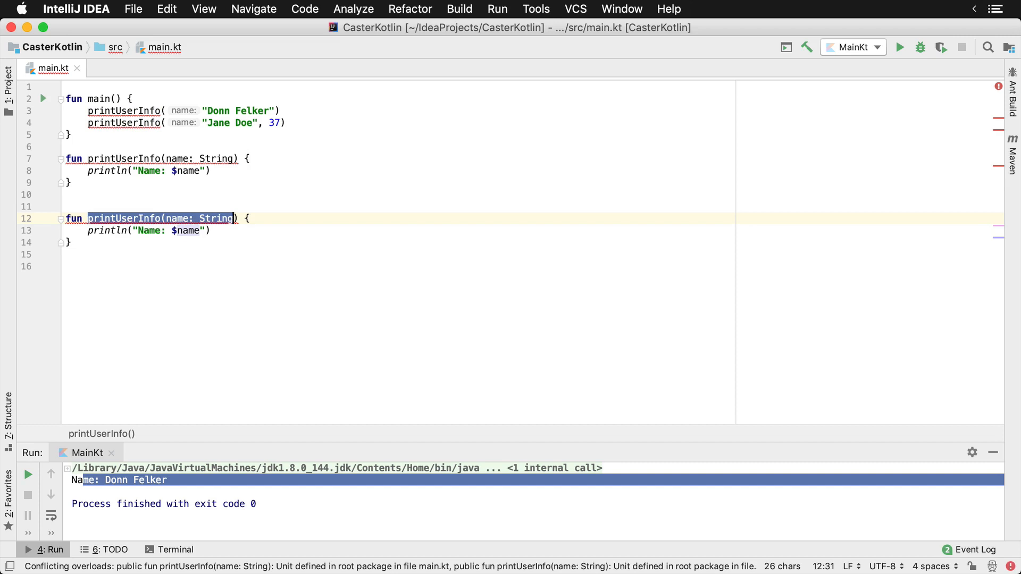
{"action": "type", "text": ", age: Int"}
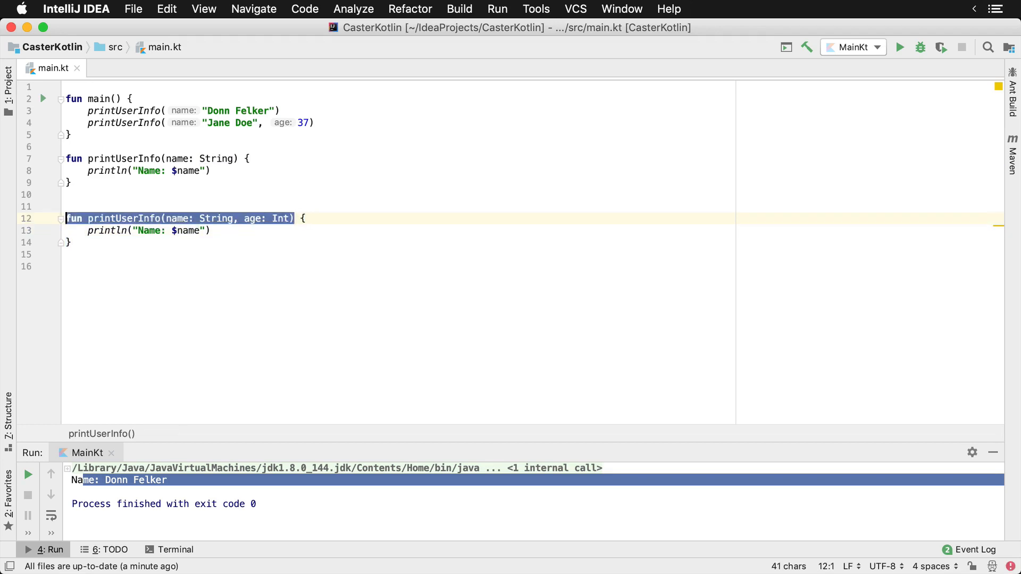
Extend the age overload's println to "Name: $name, Age: $age"
{"action": "left_click", "coordinate": [201, 230]}
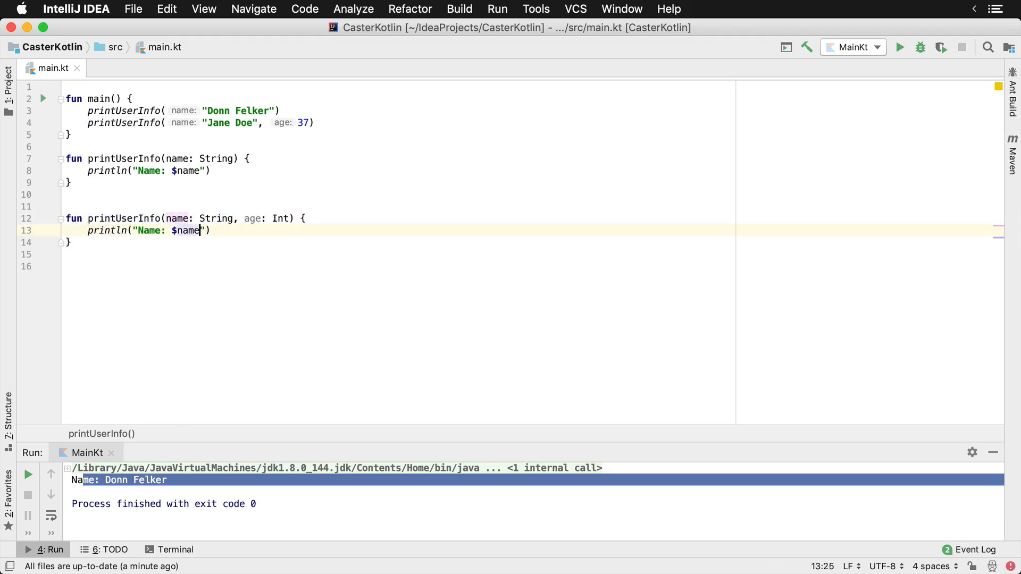
{"action": "type", "text": ", Age"}
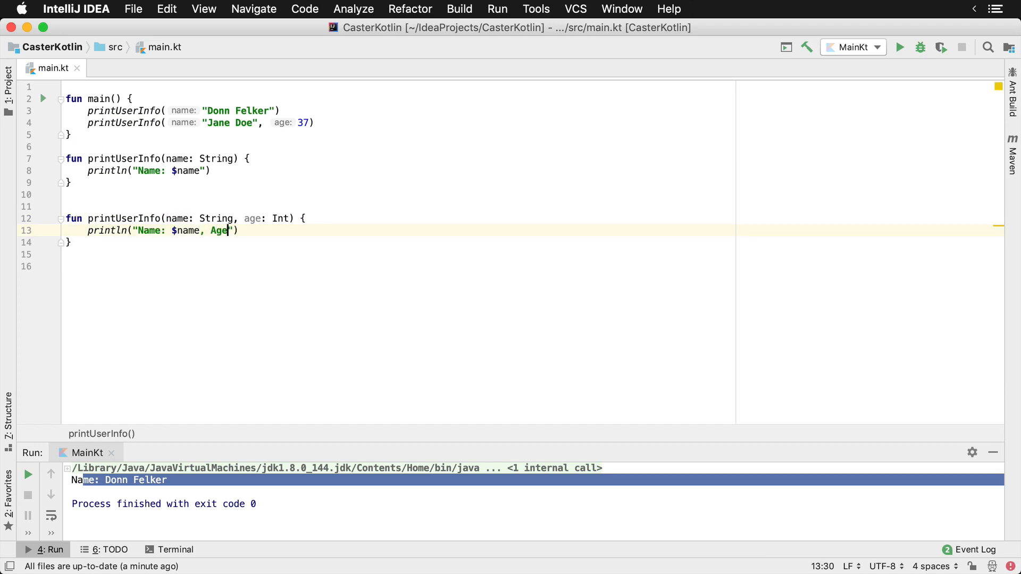
{"action": "type", "text": "$age"}
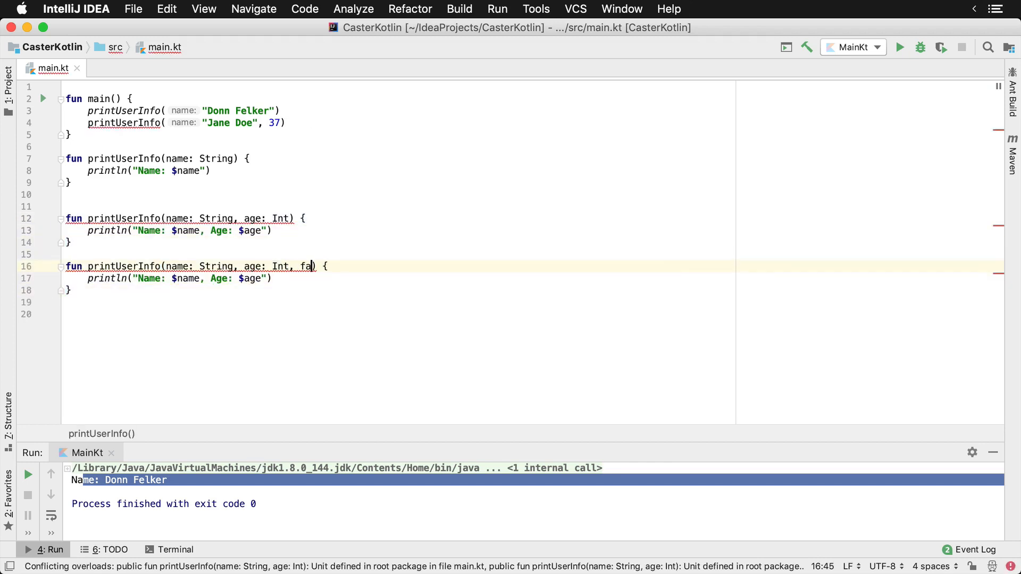
Add a favColor: String parameter to the third printUserInfo overload
{"action": "type", "text": "vo"}
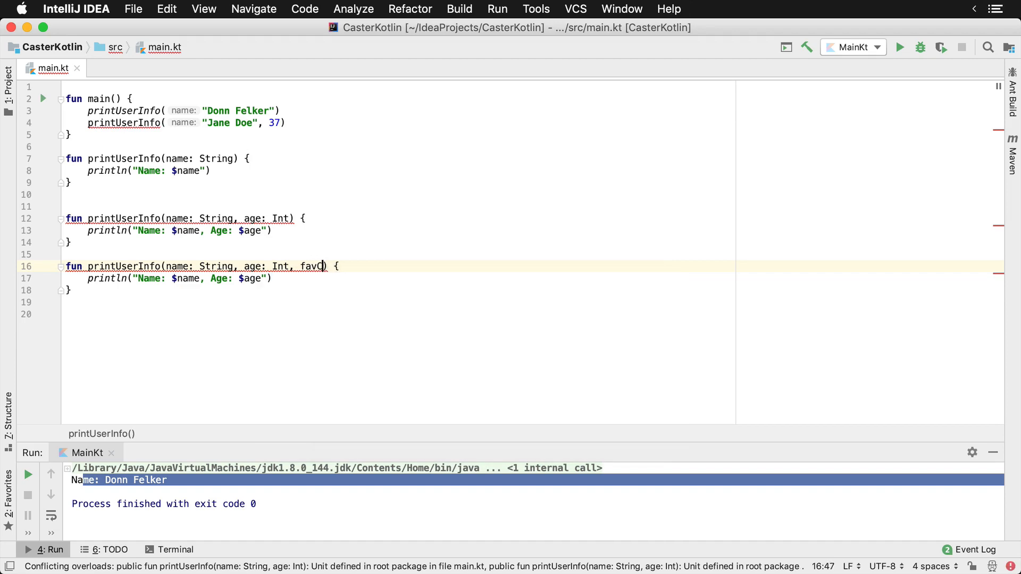
{"action": "type", "text": "Color: String"}
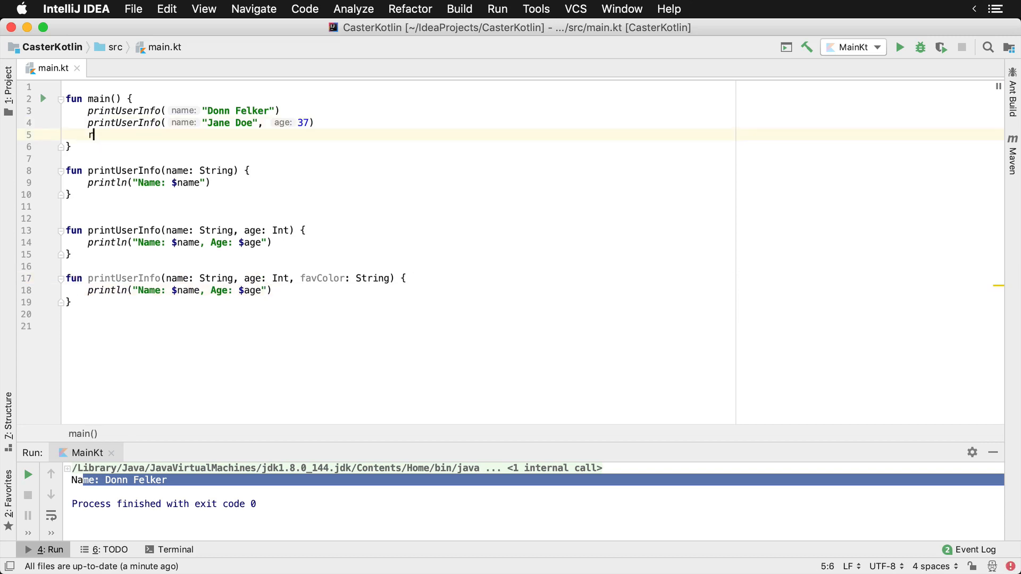
Start a printUser call in main and browse the three overload suggestions
{"action": "type", "text": "printUser"}
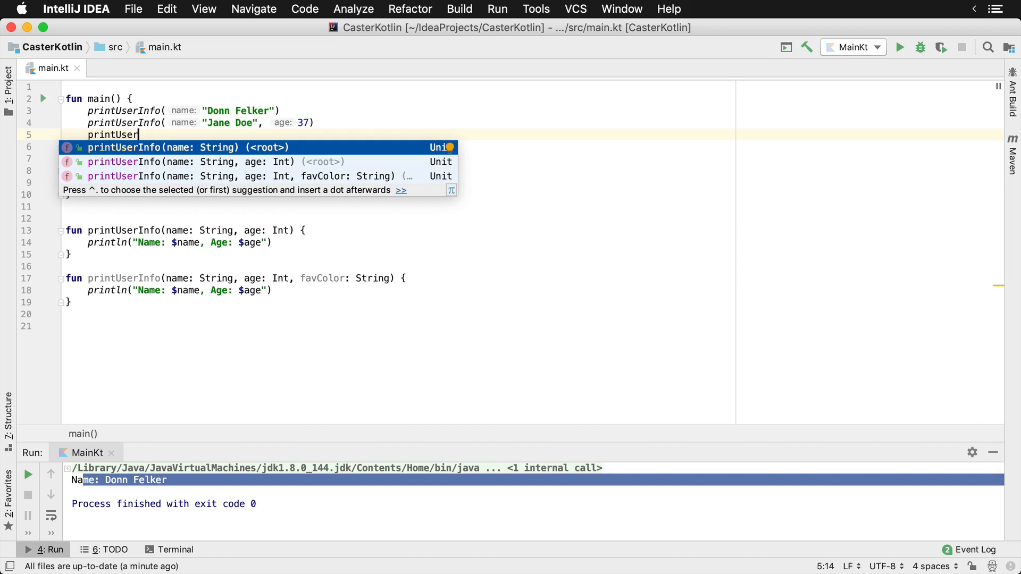
{"action": "key", "text": "Down"}
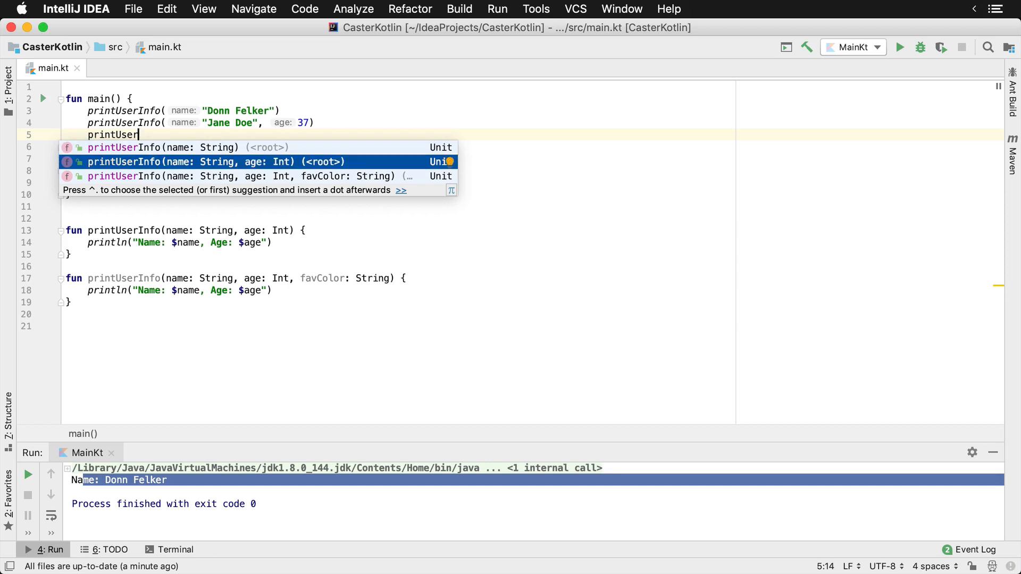
{"action": "key", "text": "Down"}
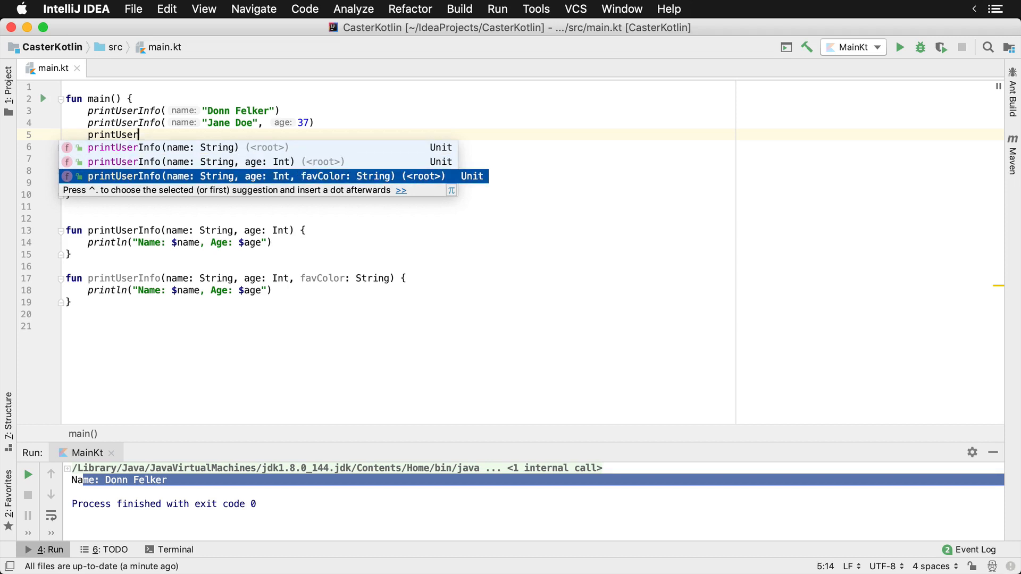
{"action": "key", "text": "Escape"}
{"action": "type", "text": ", Favorite "}
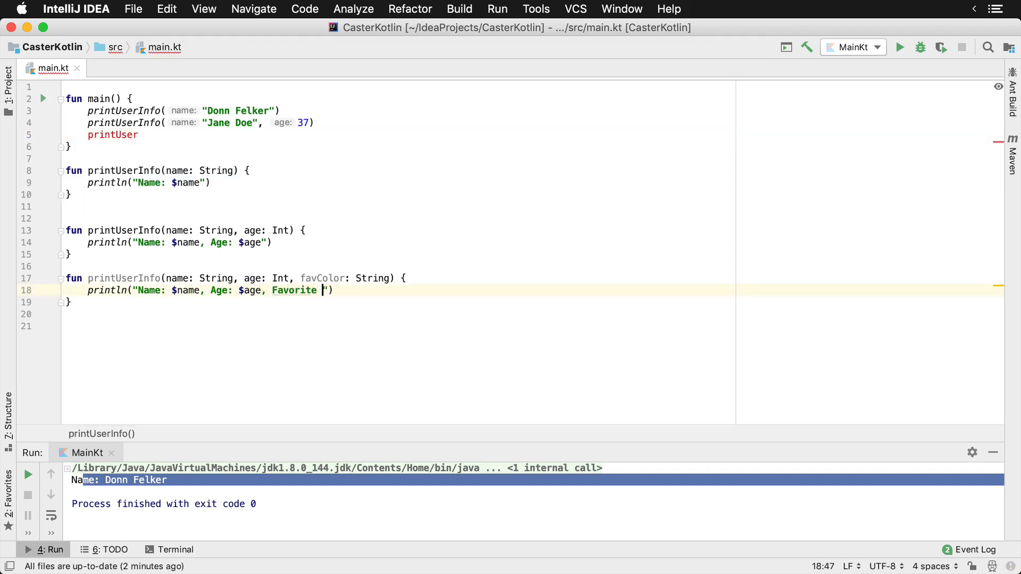
Print "Favorite Color: $favColor" and call printUserInfo("Frank Bindo", 22, "Purple")
{"action": "type", "text": "Color:"}
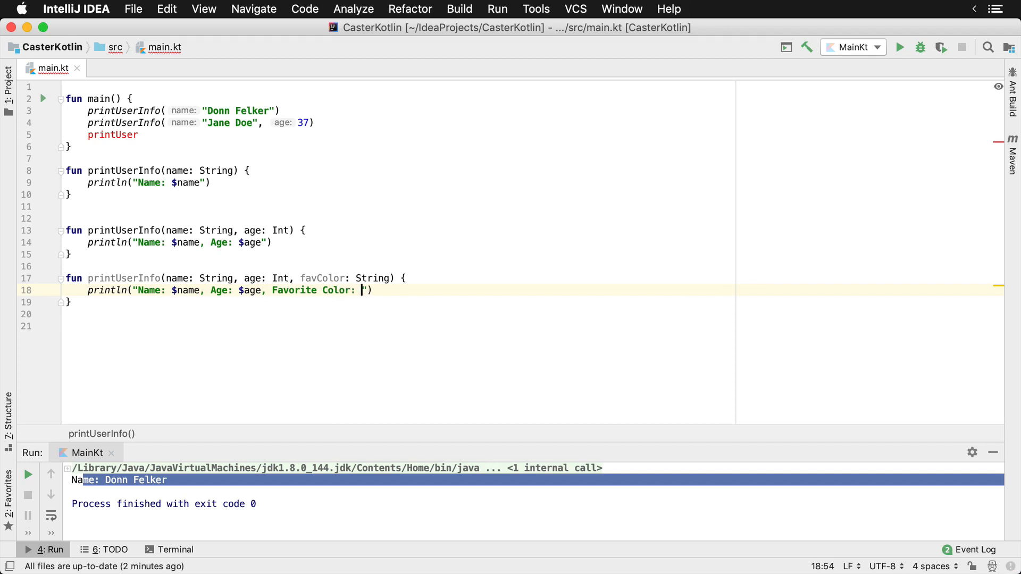
{"action": "type", "text": "$favColor"}
{"action": "left_click", "coordinate": [401, 134]}
{"action": "type", "text": "Info(\"Frank B"}
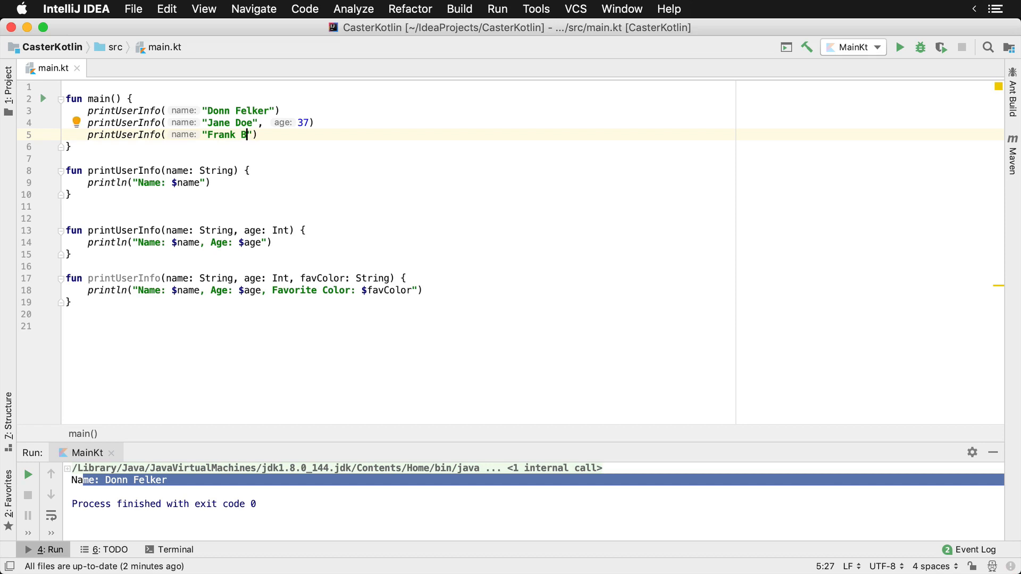
{"action": "type", "text": "indo\", 22, \"Purple"}
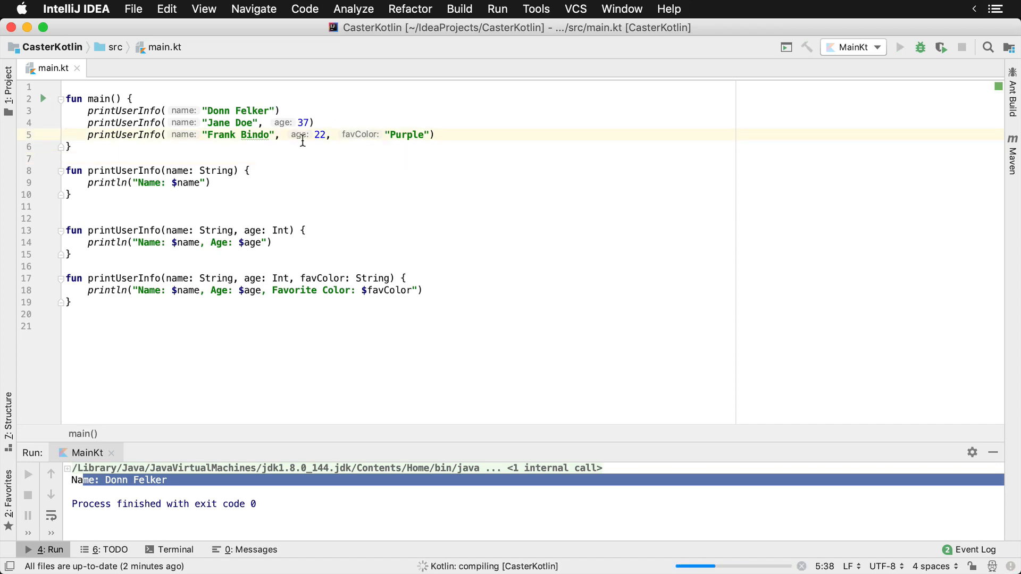
Run the program to print all three users and review the overload declarations
{"action": "left_click", "coordinate": [900, 47]}
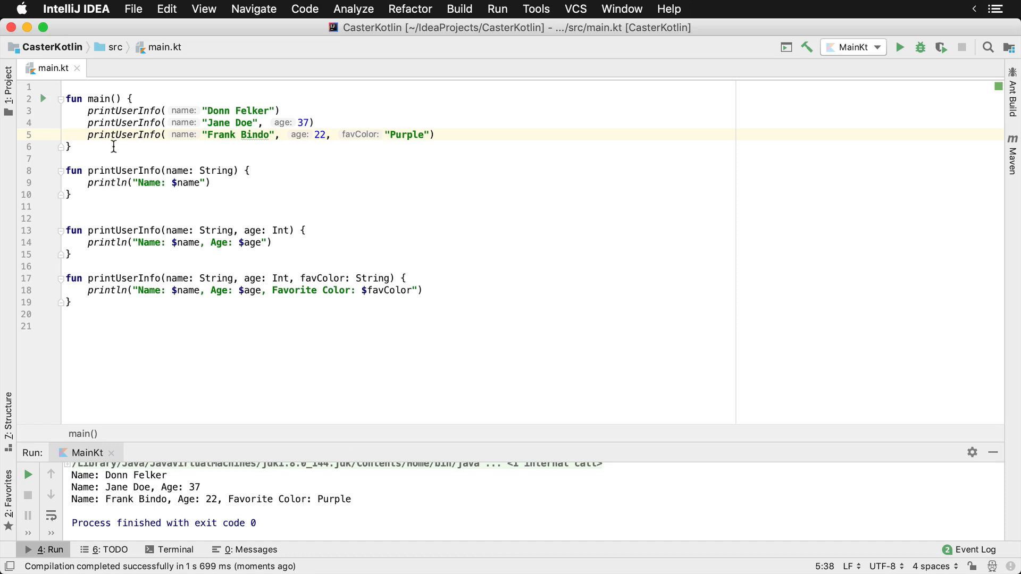
{"action": "left_click", "coordinate": [96, 230]}
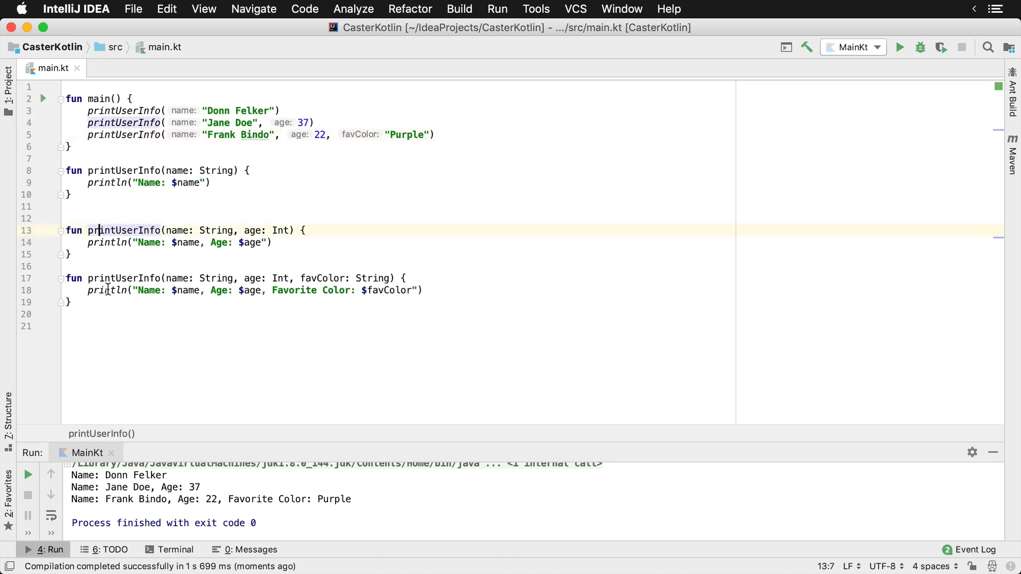
{"action": "left_click", "coordinate": [272, 290]}
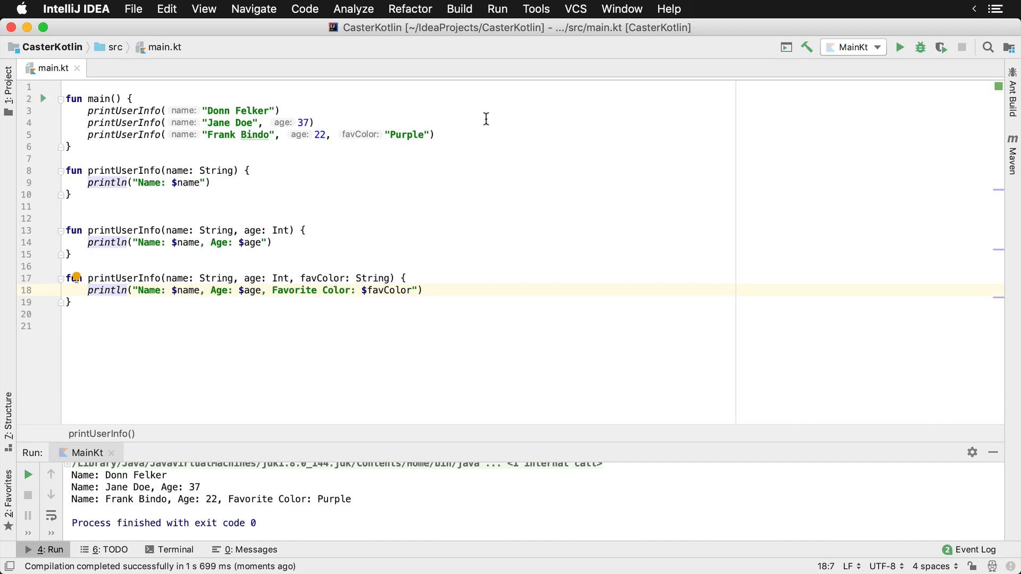
Give the first printUserInfo default parameters age: Int = 0 and favColor: String = ""
{"action": "left_click", "coordinate": [234, 171]}
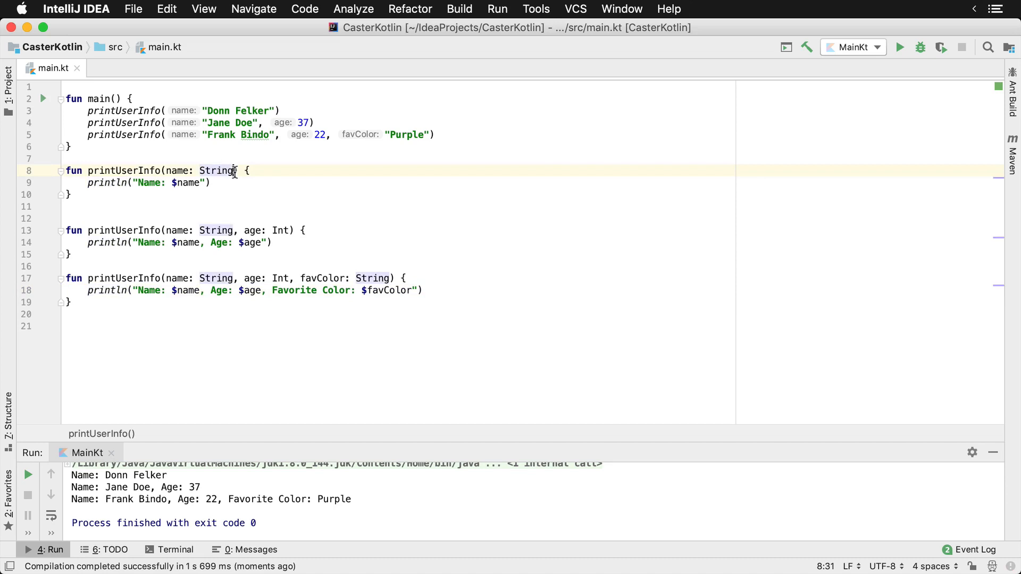
{"action": "type", "text": ","}
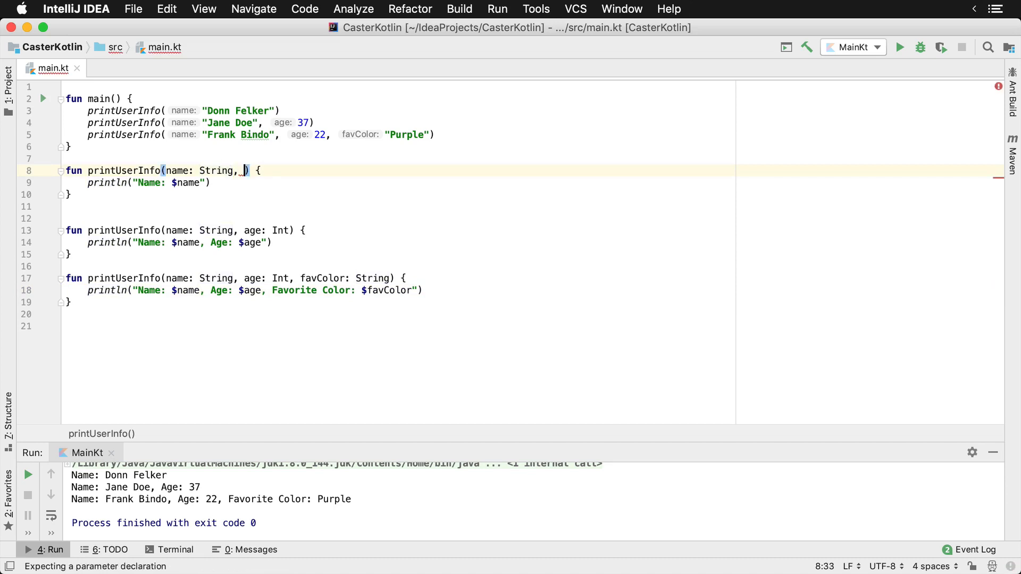
{"action": "type", "text": "age: Int ="}
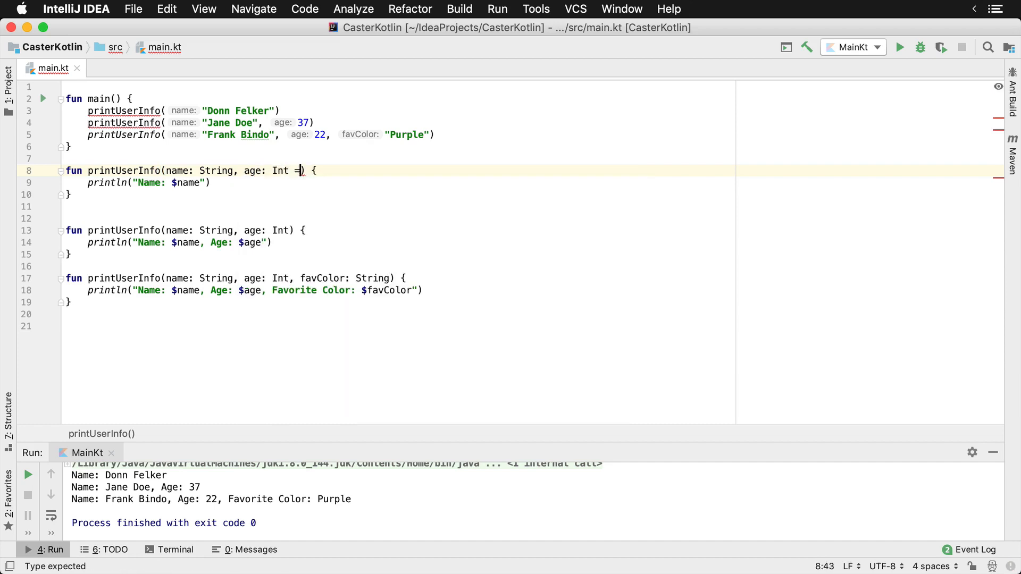
{"action": "type", "text": "0,"}
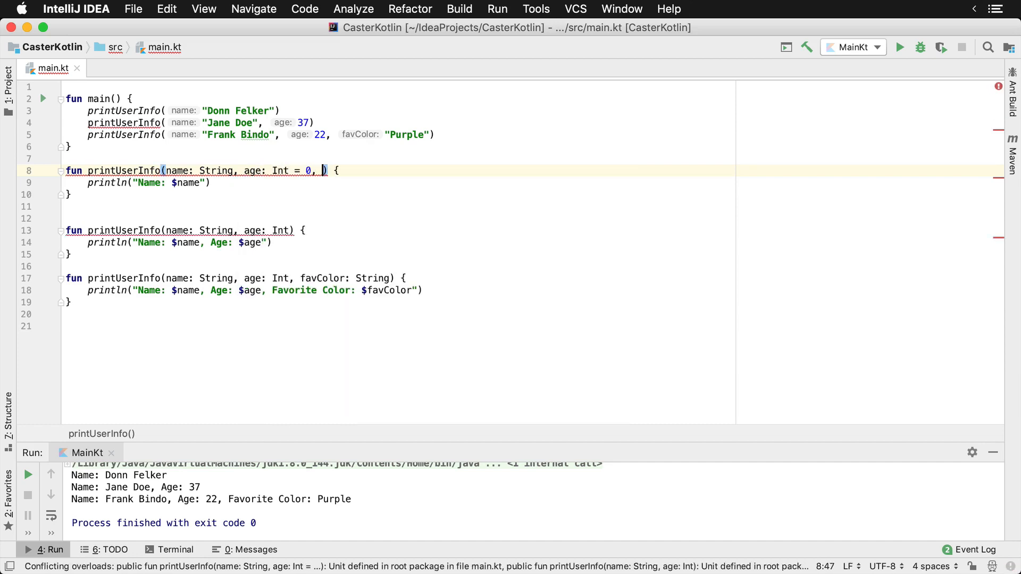
{"action": "type", "text": "favColor: String = \"Prp"}
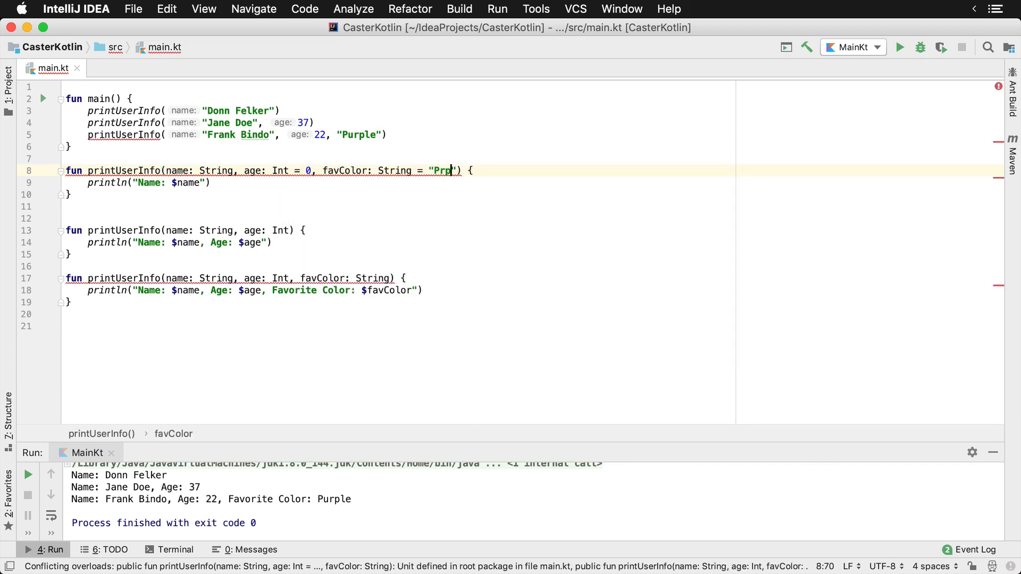
{"action": "type", "text": "urple"}
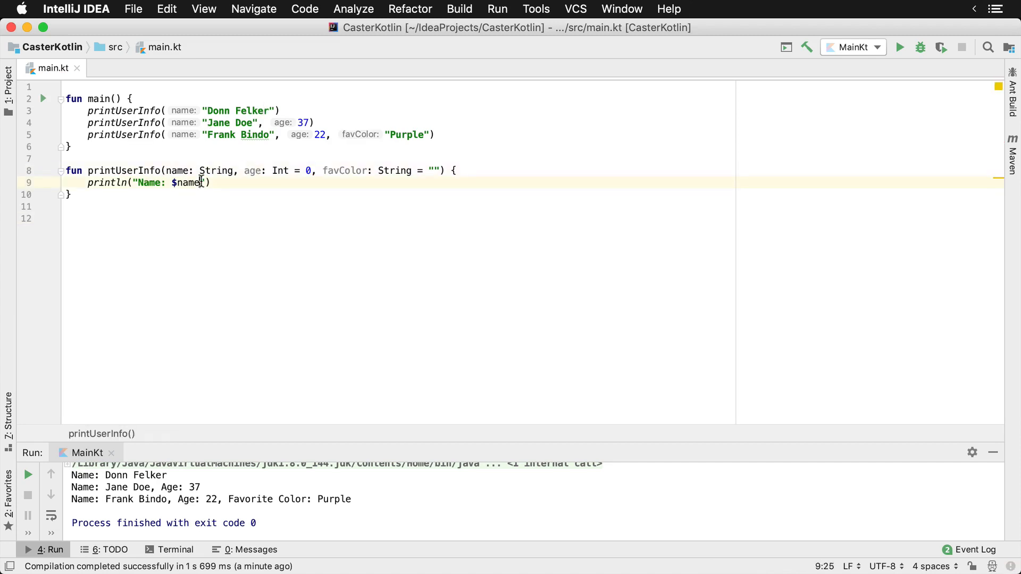
Change println to "Name: $name, Age: $age, Fav Color: $favColor"
{"action": "type", "text": ", Age: $"}
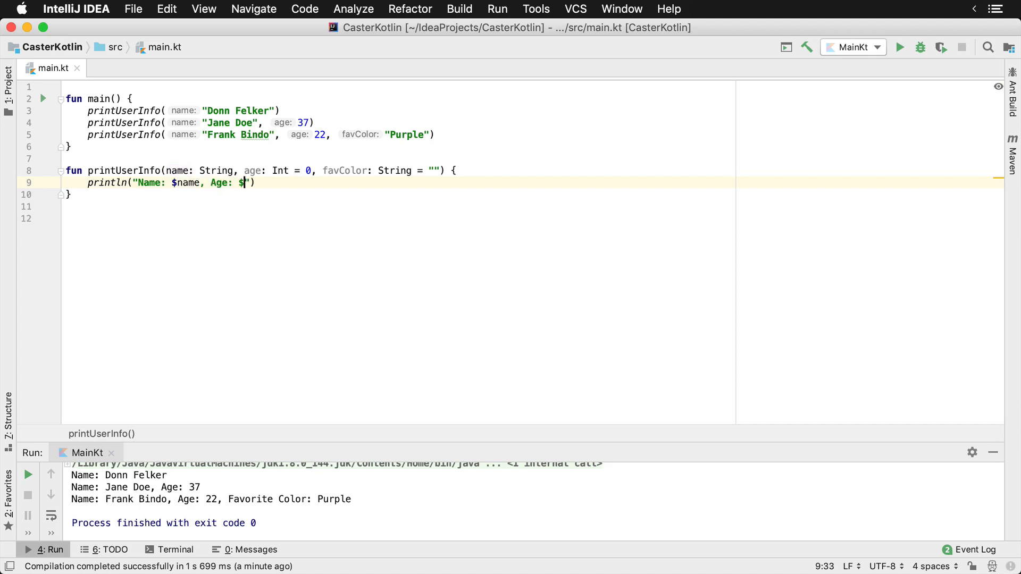
{"action": "type", "text": "age, Fav Color: $favColor"}
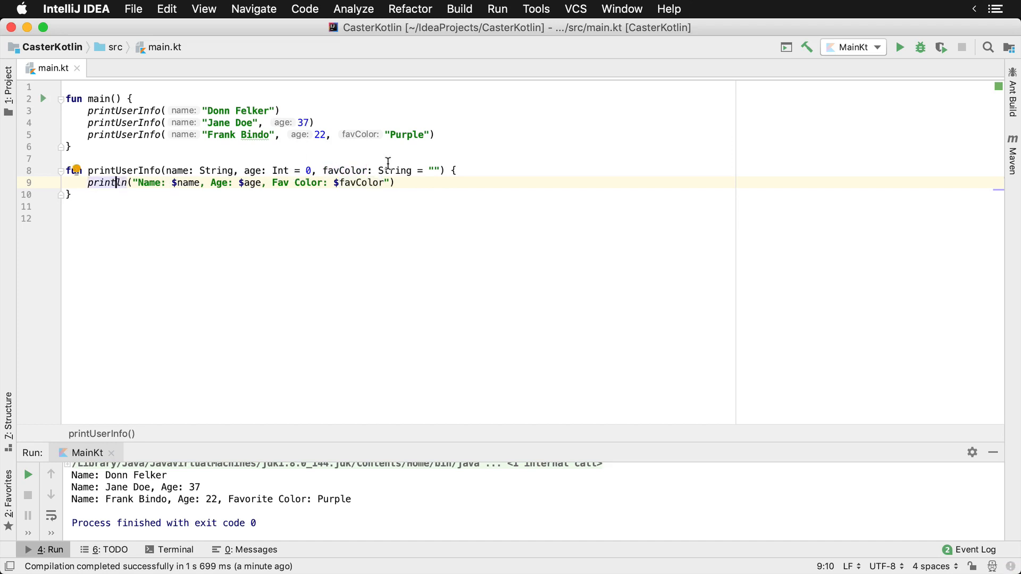
Begin a fourth printUserInfo call in main via the printUser completion
{"action": "type", "text": "pri"}
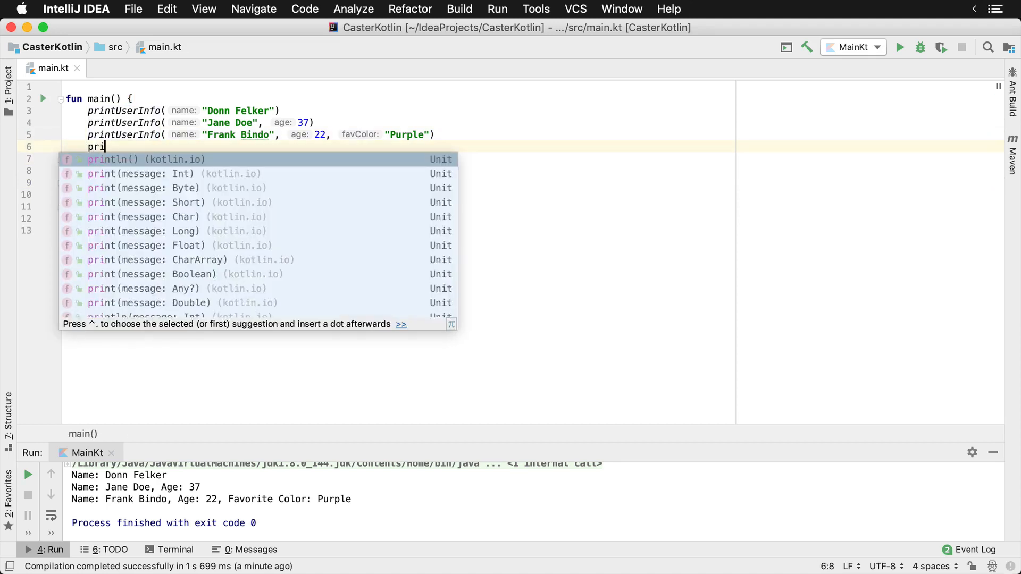
{"action": "type", "text": "ntUser"}
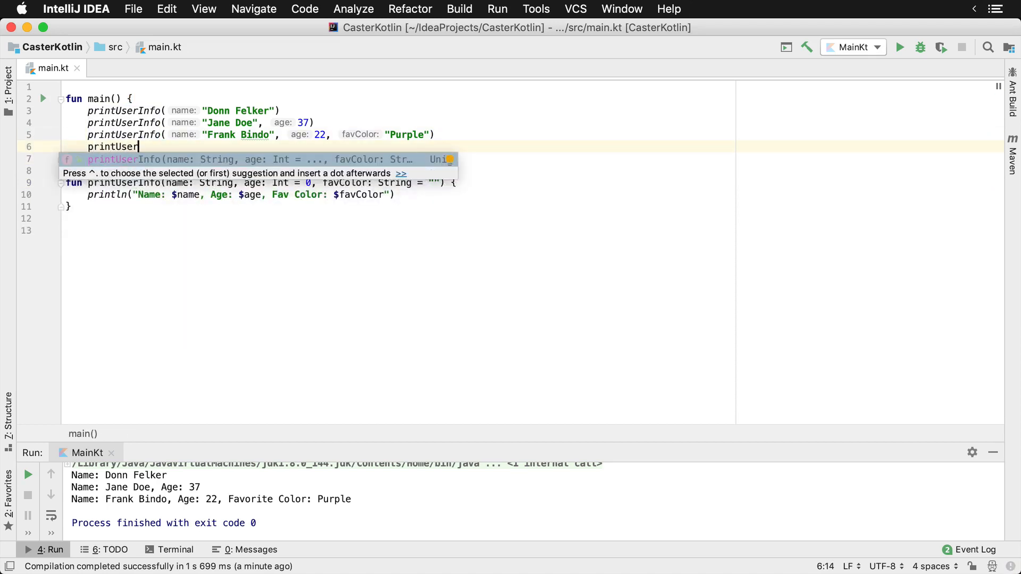
{"action": "mouse_move", "coordinate": [273, 163]}
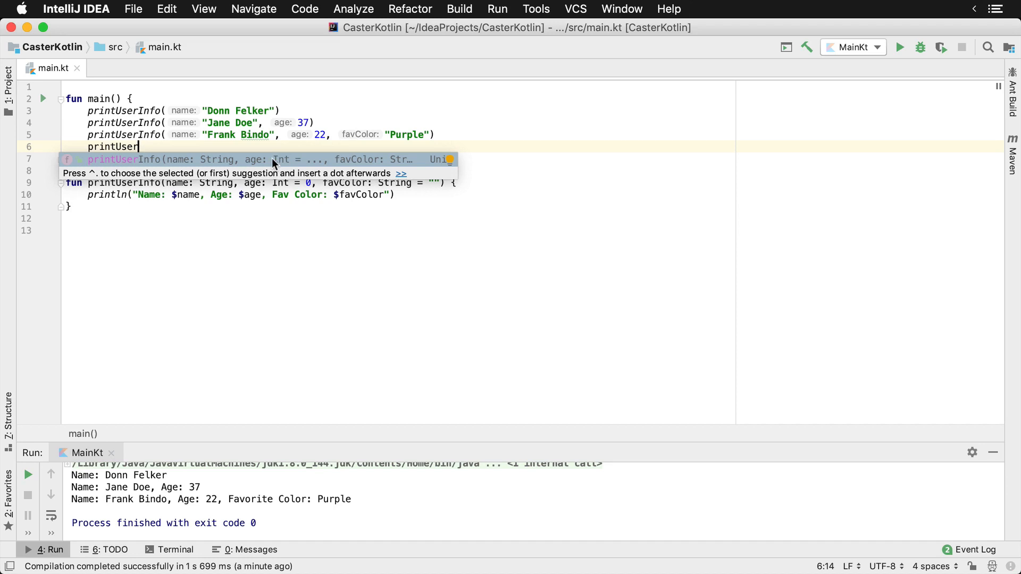